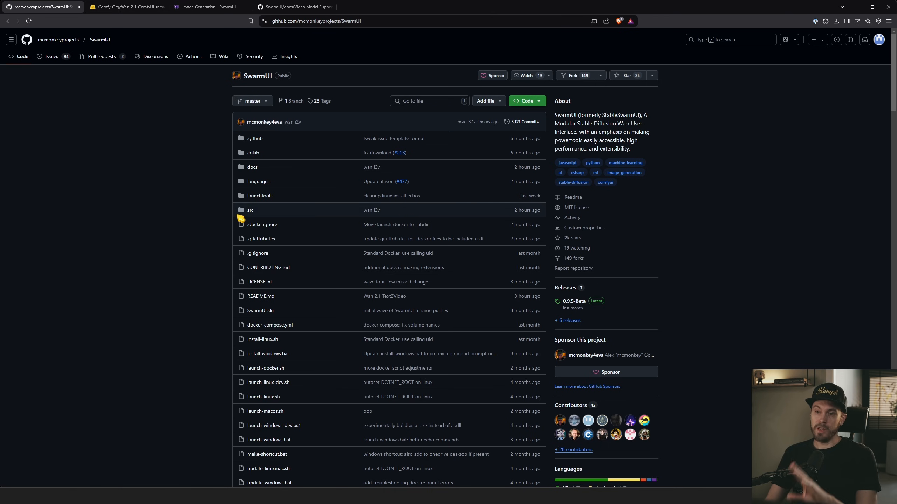
Review the README's Installing on Windows section, then return to the SwarmUI generation page.
{"action": "scroll", "scroll_direction": "down", "scroll_amount": 3}
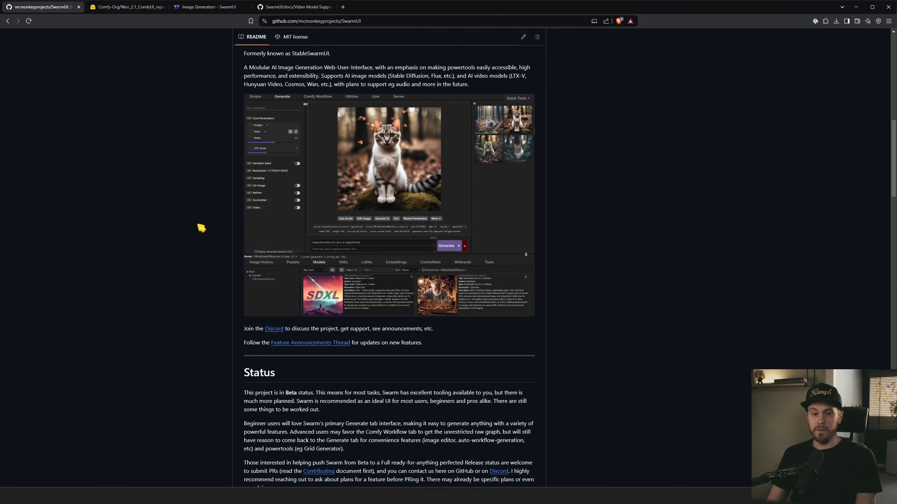
{"action": "scroll", "scroll_direction": "down", "scroll_amount": 3}
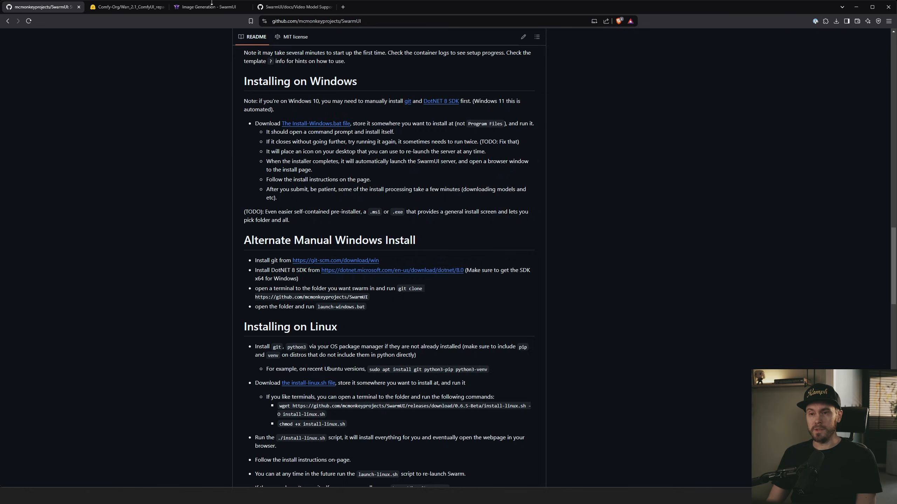
{"action": "left_click", "coordinate": [206, 7]}
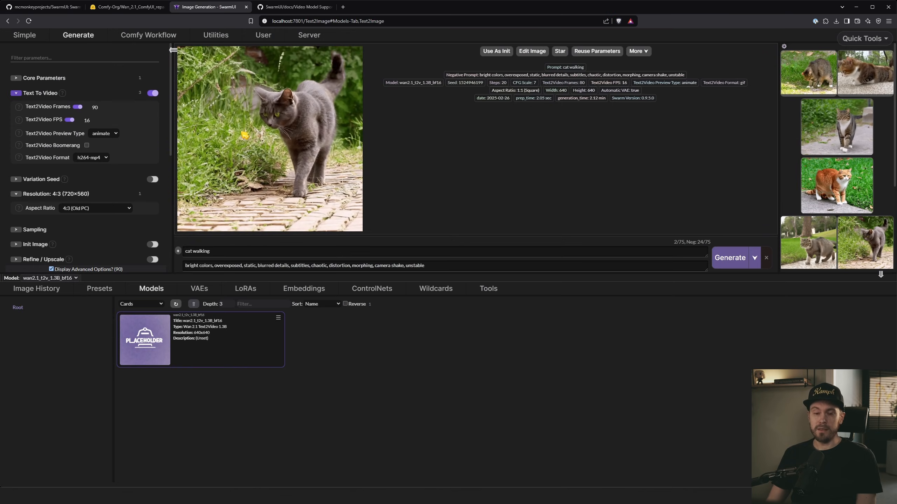
Show the Comfy-Org Wan 2.1 repackaged diffusion model files on Hugging Face.
{"action": "left_click", "coordinate": [126, 7]}
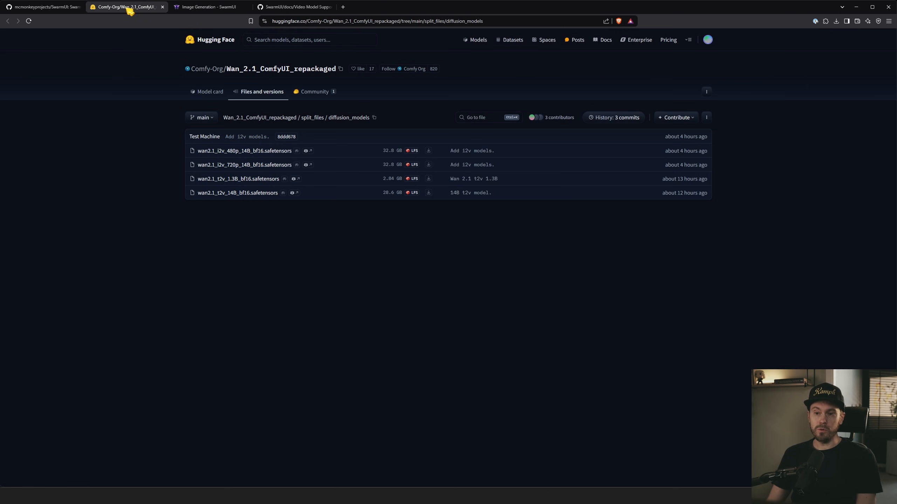
{"action": "mouse_move", "coordinate": [334, 173]}
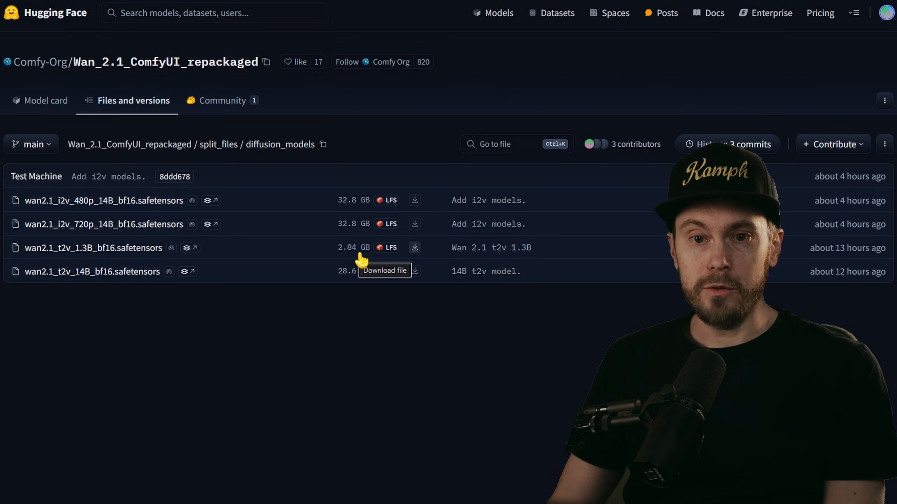
{"action": "mouse_move", "coordinate": [365, 208]}
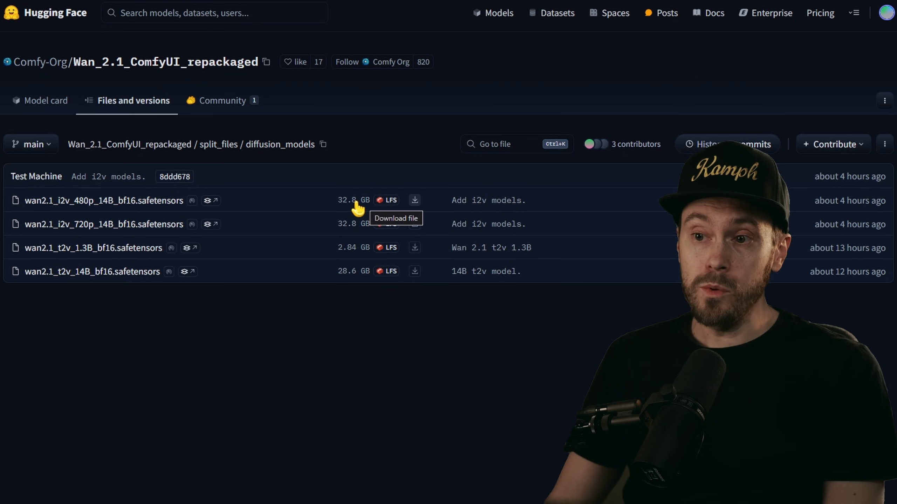
{"action": "mouse_move", "coordinate": [82, 286]}
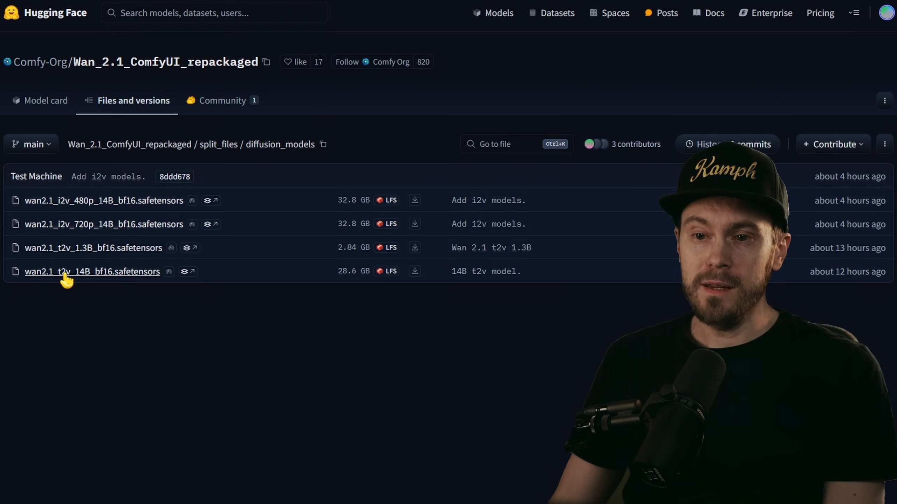
{"action": "mouse_move", "coordinate": [361, 283]}
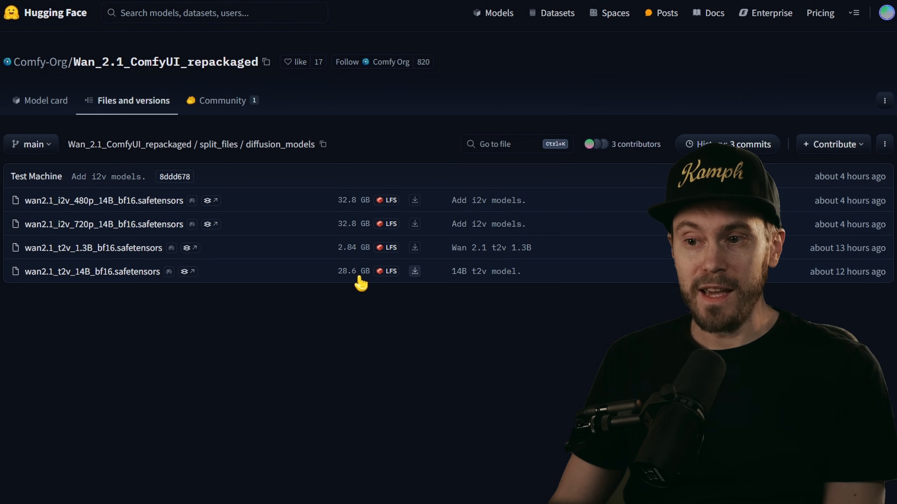
{"action": "mouse_move", "coordinate": [350, 260]}
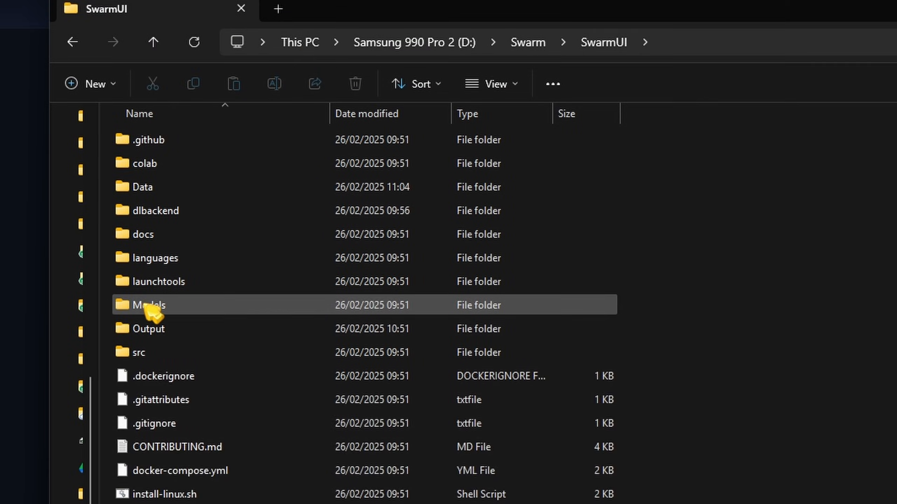
Verify wan2.1_t2v_1.3B_bf16.safetensors is in Models/diffusion_models, then close the folder window.
{"action": "double_click", "coordinate": [149, 305]}
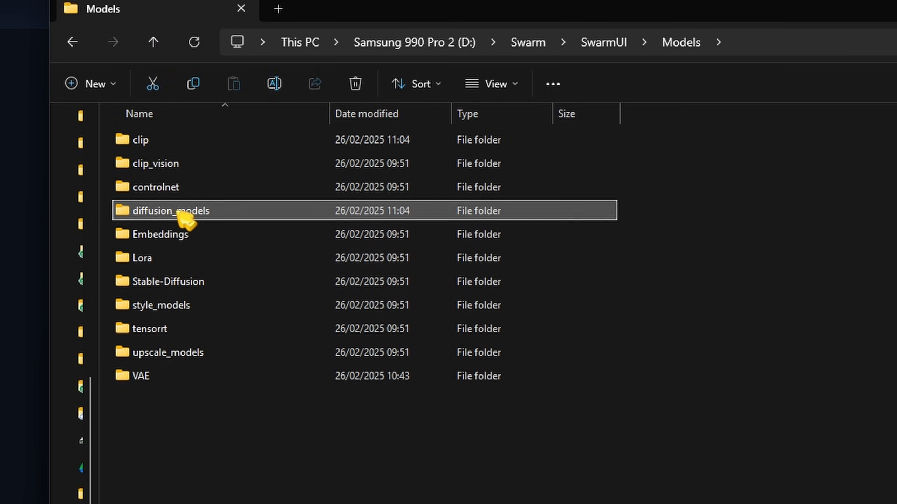
{"action": "double_click", "coordinate": [172, 211]}
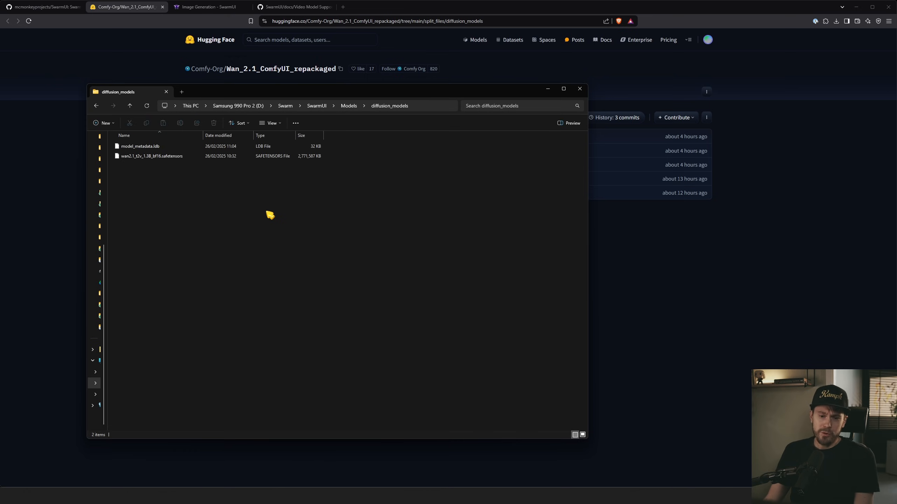
{"action": "mouse_move", "coordinate": [318, 221]}
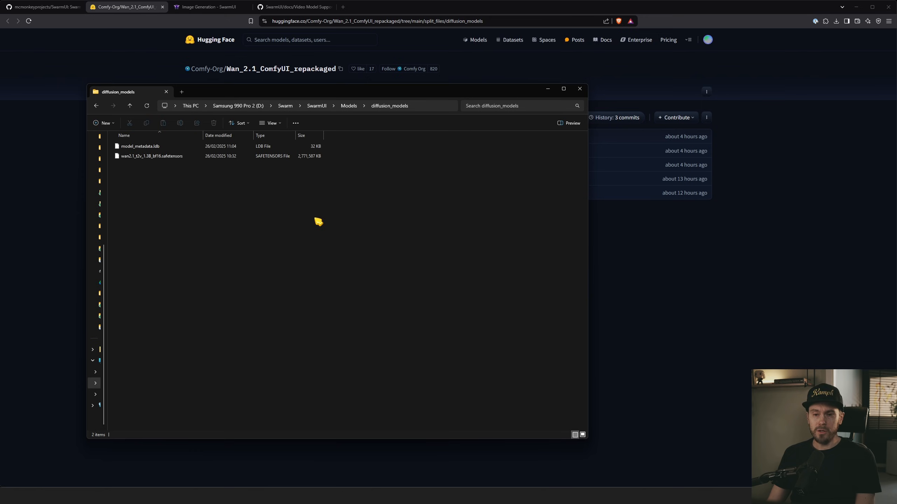
{"action": "mouse_move", "coordinate": [290, 212]}
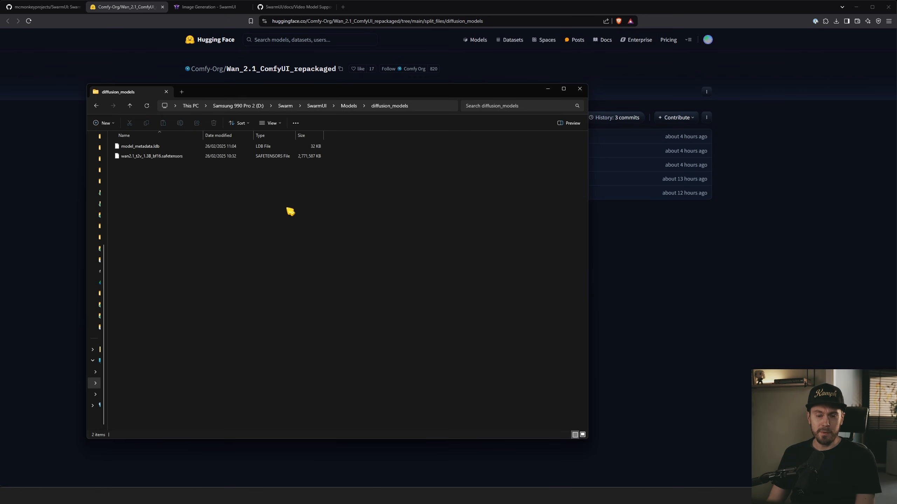
{"action": "mouse_move", "coordinate": [330, 217]}
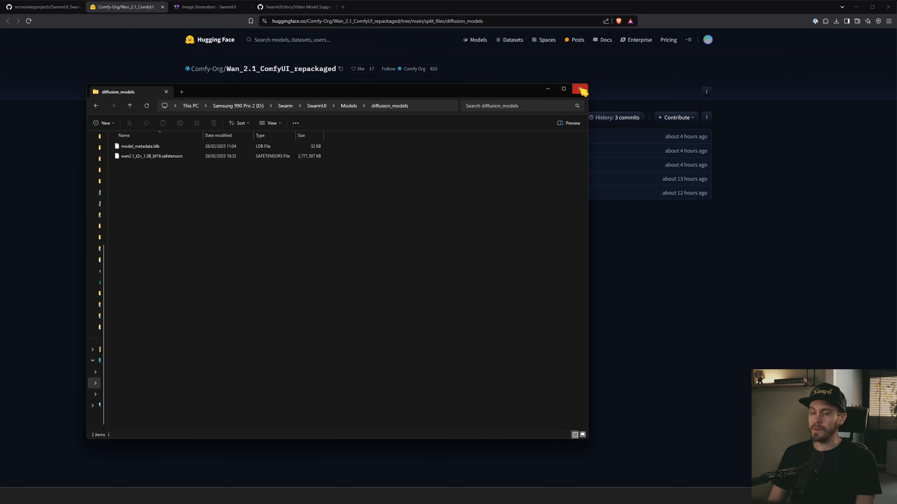
{"action": "mouse_move", "coordinate": [580, 89]}
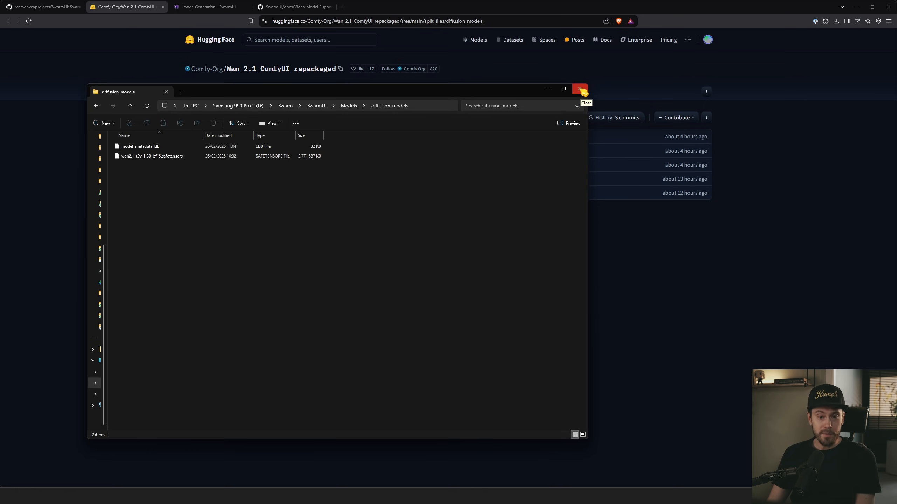
{"action": "left_click", "coordinate": [579, 89]}
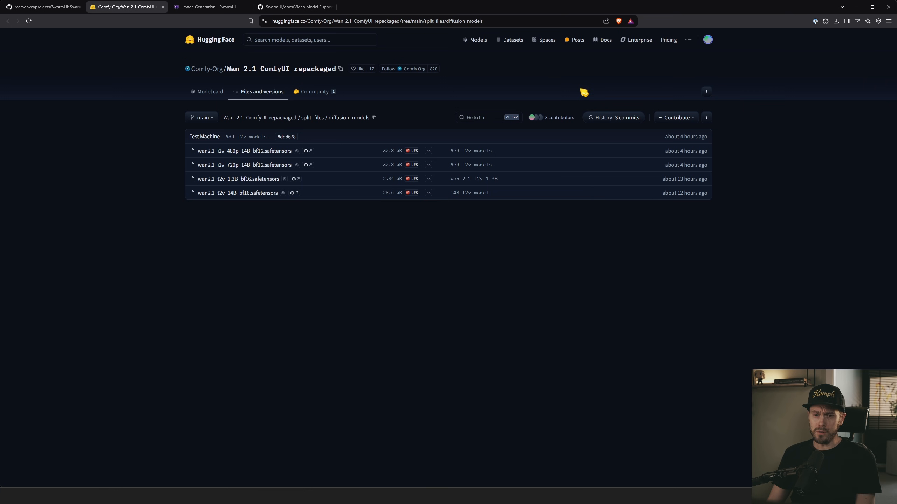
Toggle the wan2.1 model card to see the Text To Video group (90 frames, 16 FPS) depend on it.
{"action": "left_click", "coordinate": [206, 7]}
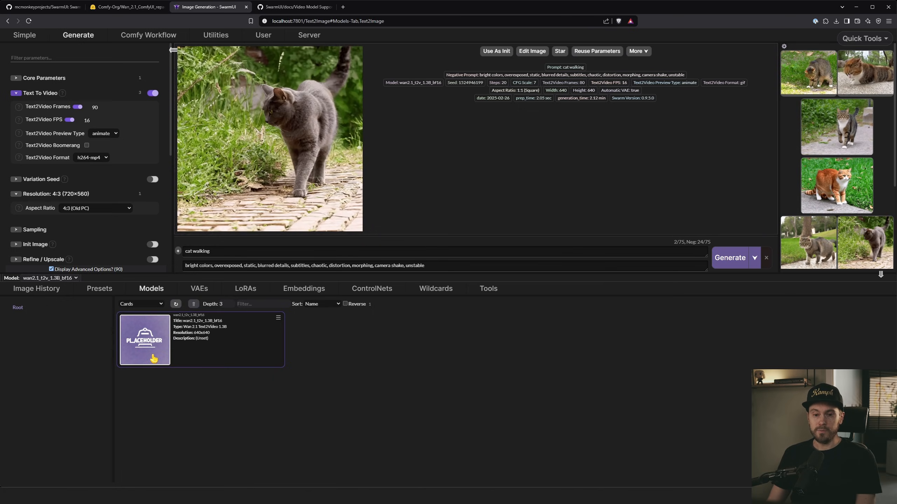
{"action": "left_click", "coordinate": [50, 278]}
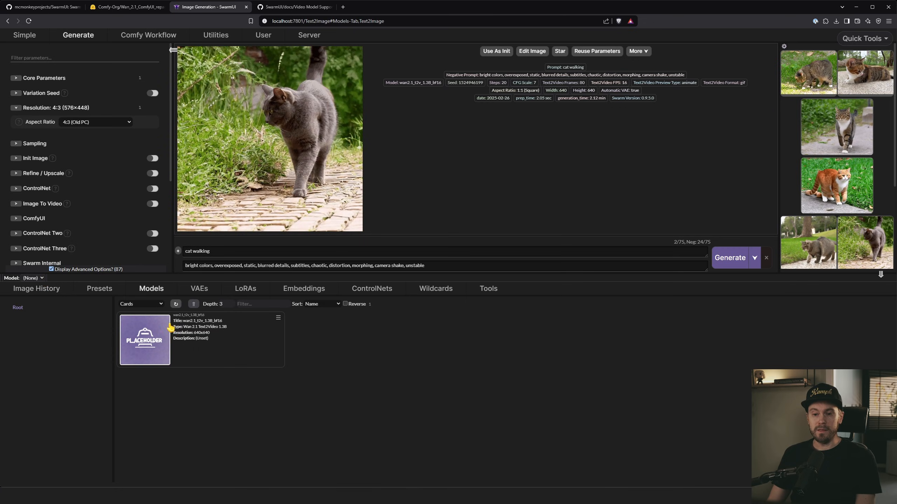
{"action": "key", "text": "Ctrl+Plus"}
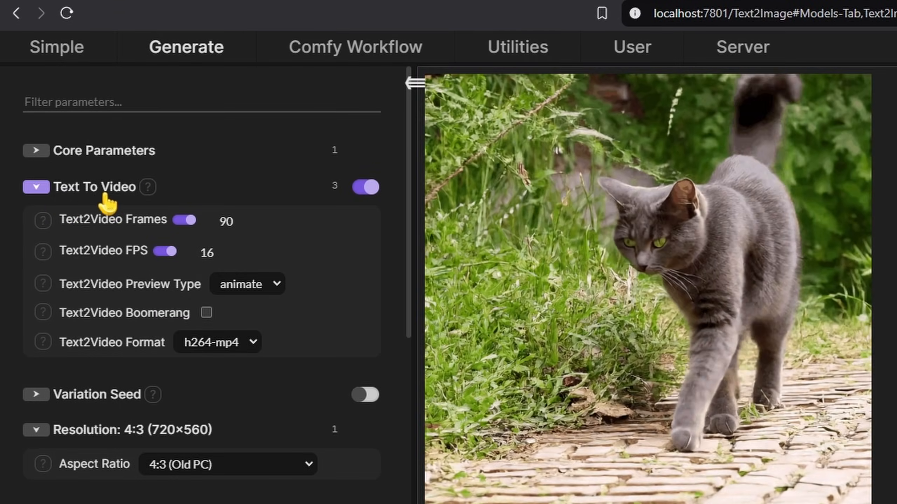
{"action": "left_click", "coordinate": [228, 252]}
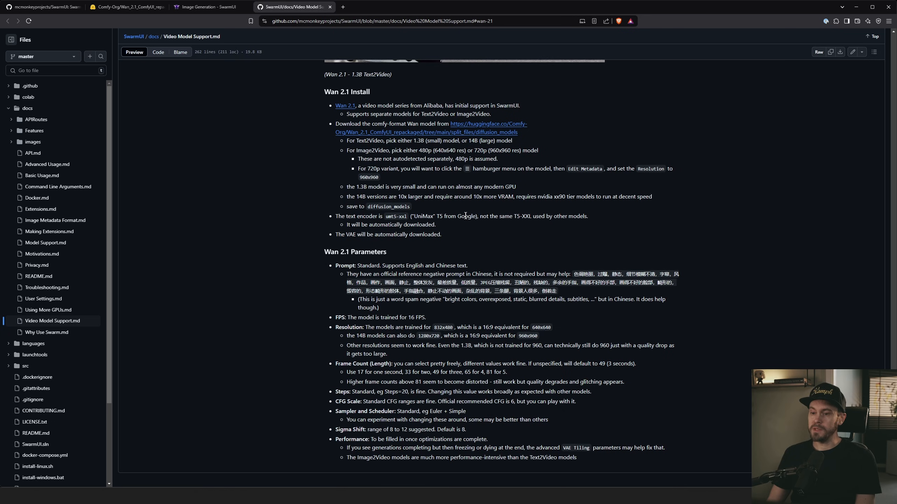
{"action": "mouse_move", "coordinate": [502, 326]}
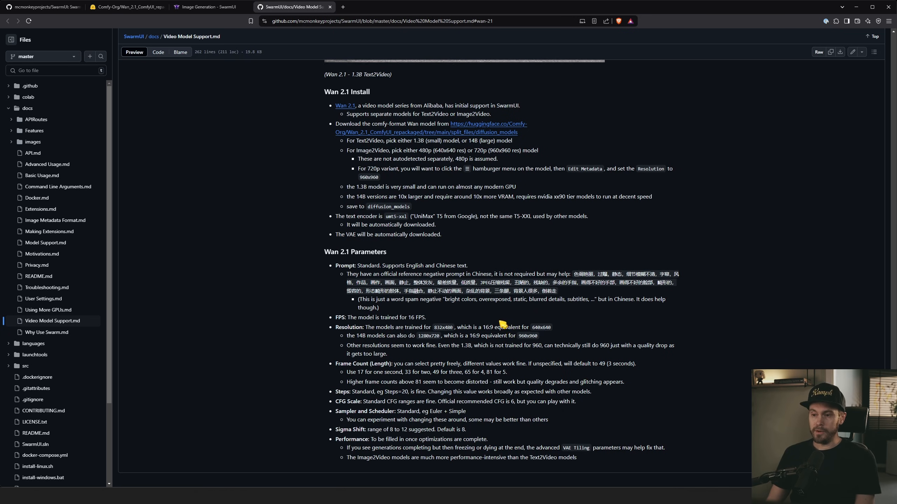
{"action": "mouse_move", "coordinate": [497, 359]}
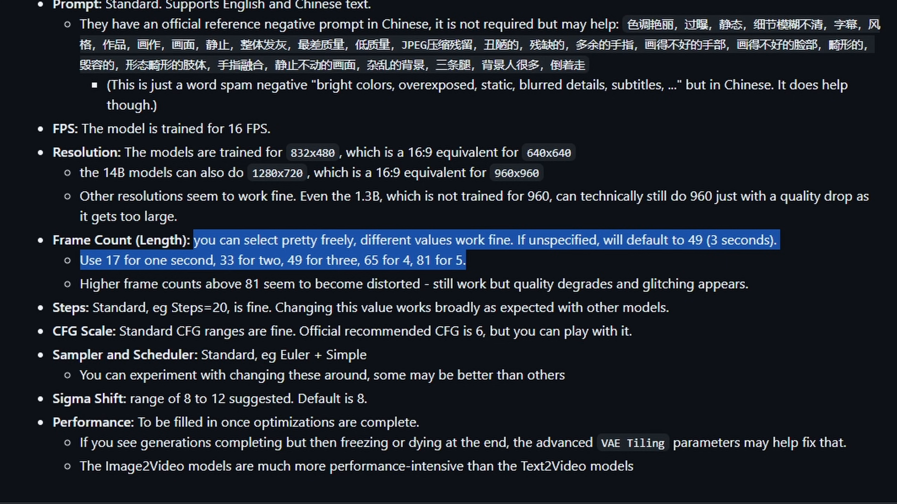
Return from the Wan 2.1 frame-count docs to the SwarmUI generation page.
{"action": "left_click", "coordinate": [194, 7]}
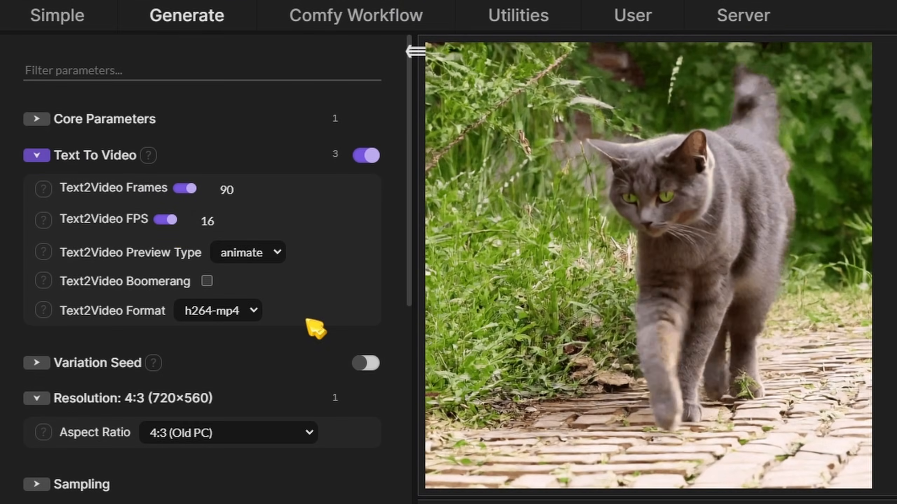
{"action": "left_click", "coordinate": [218, 311]}
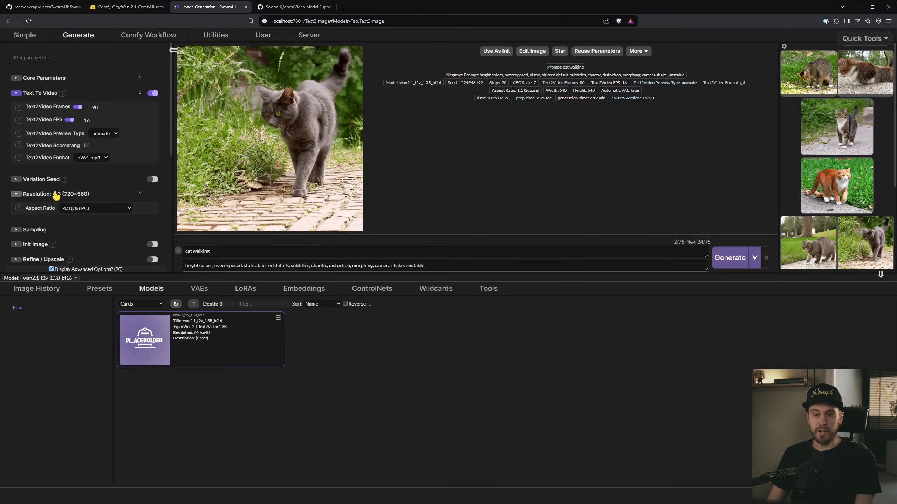
{"action": "left_click", "coordinate": [96, 207]}
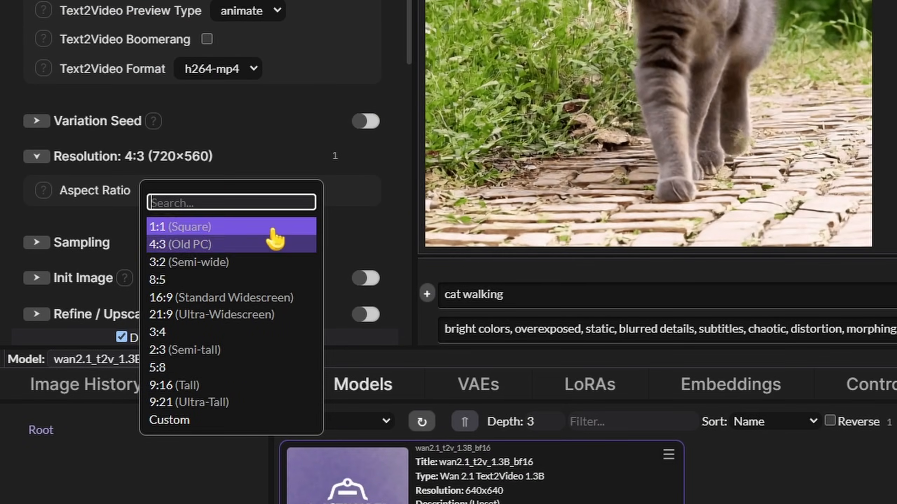
{"action": "mouse_move", "coordinate": [211, 297]}
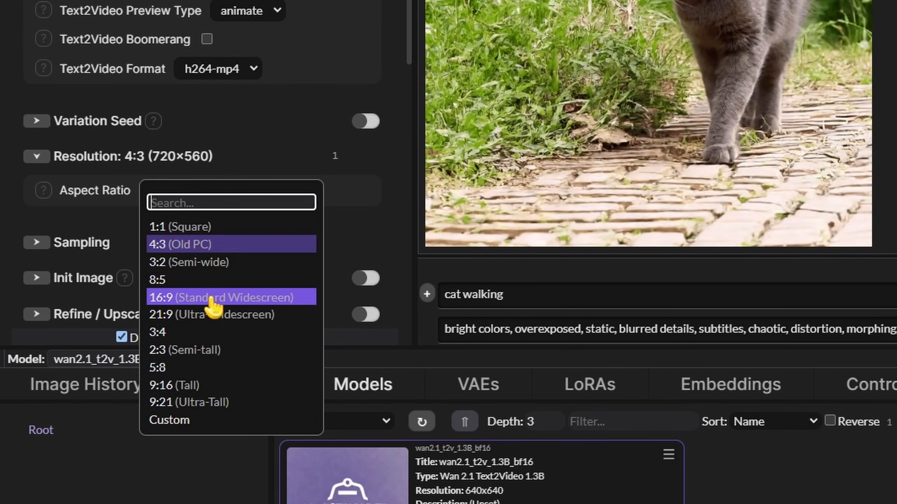
{"action": "mouse_move", "coordinate": [283, 312]}
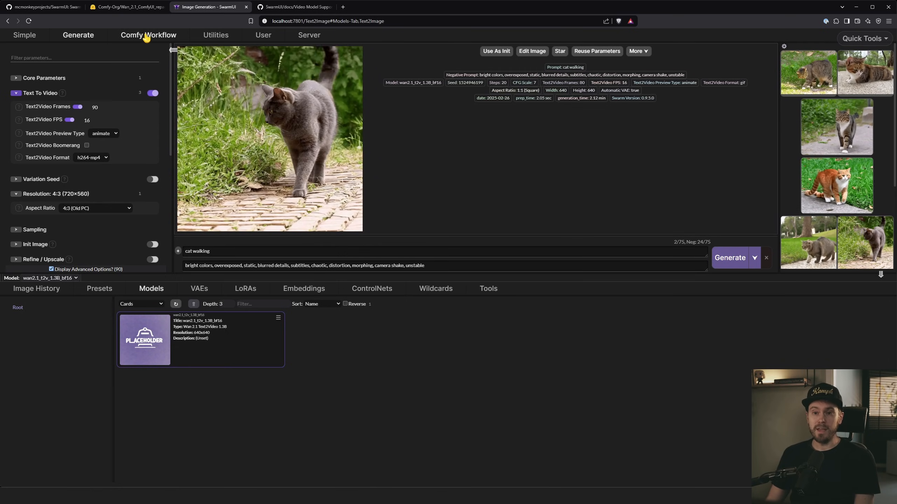
Import the current generate settings into the Comfy Workflow as a Wan 2.1 node graph.
{"action": "left_click", "coordinate": [149, 35]}
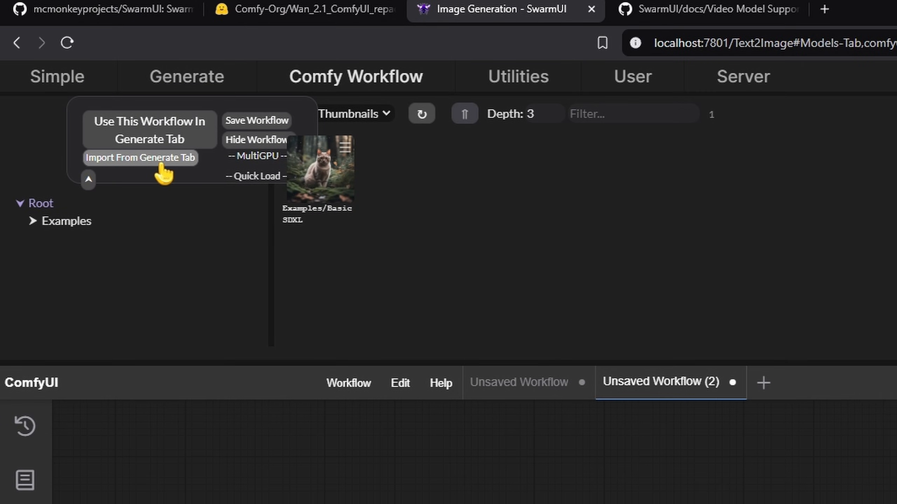
{"action": "left_click", "coordinate": [139, 157]}
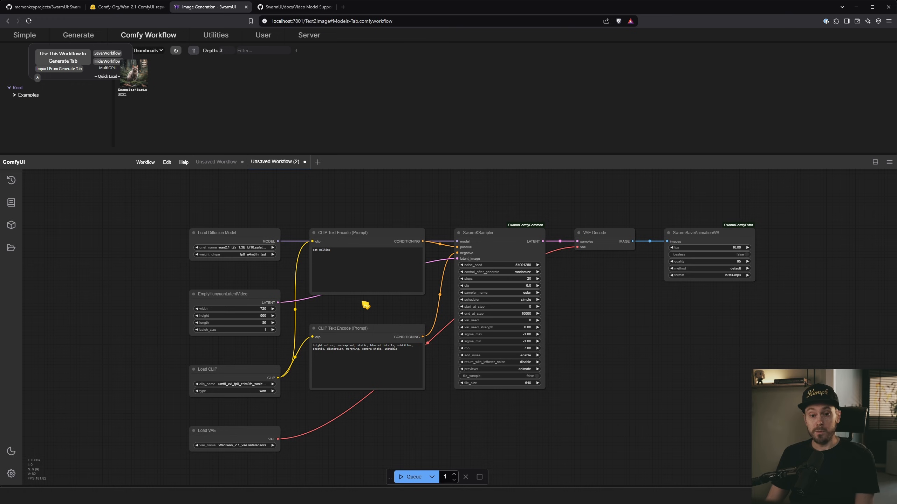
{"action": "scroll", "scroll_direction": "up", "scroll_amount": 3}
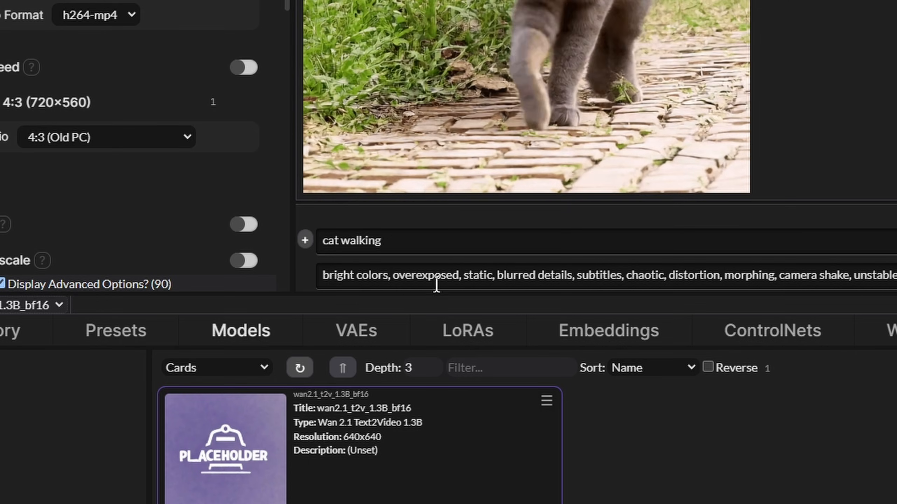
{"action": "left_click", "coordinate": [148, 35]}
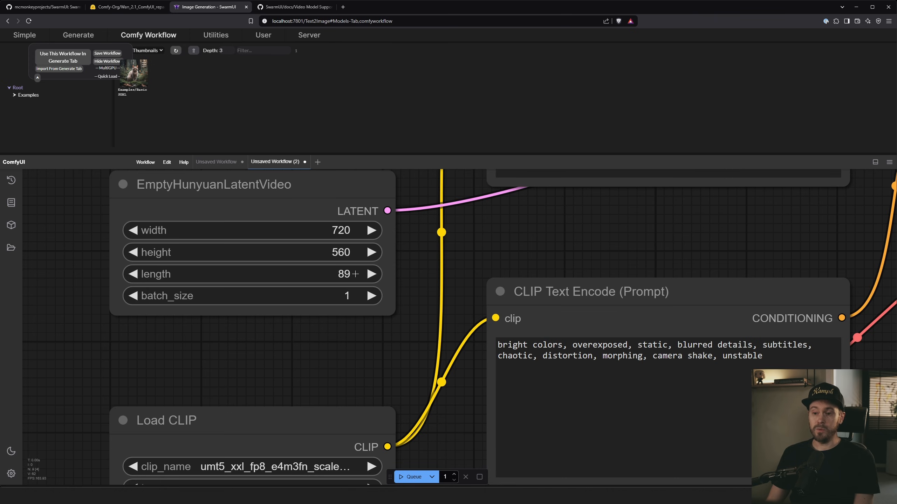
Inspect the sampler and latent nodes, then view the new 720×560, 90-frame cat video on Generate.
{"action": "left_click", "coordinate": [78, 35]}
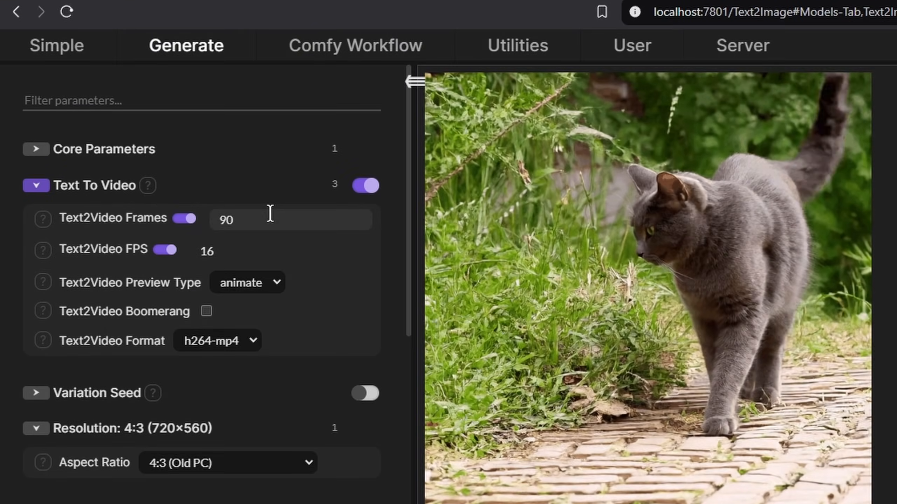
{"action": "left_click", "coordinate": [355, 45]}
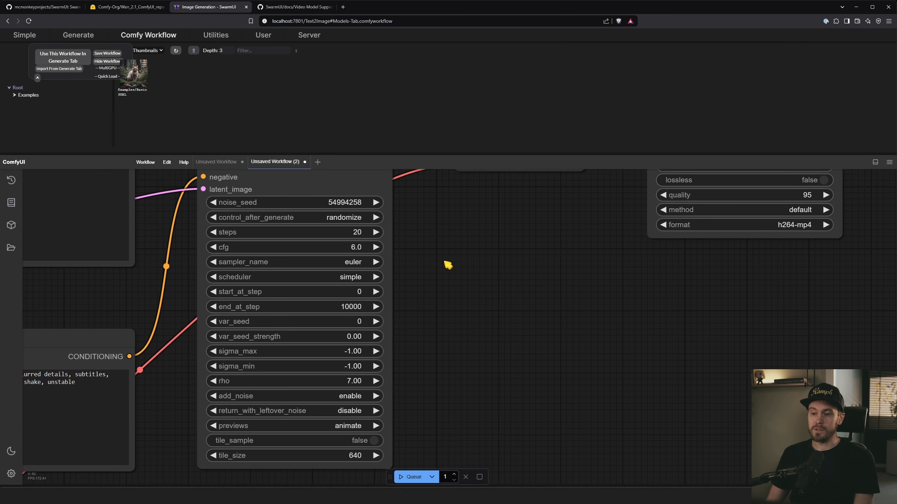
{"action": "mouse_move", "coordinate": [192, 128]}
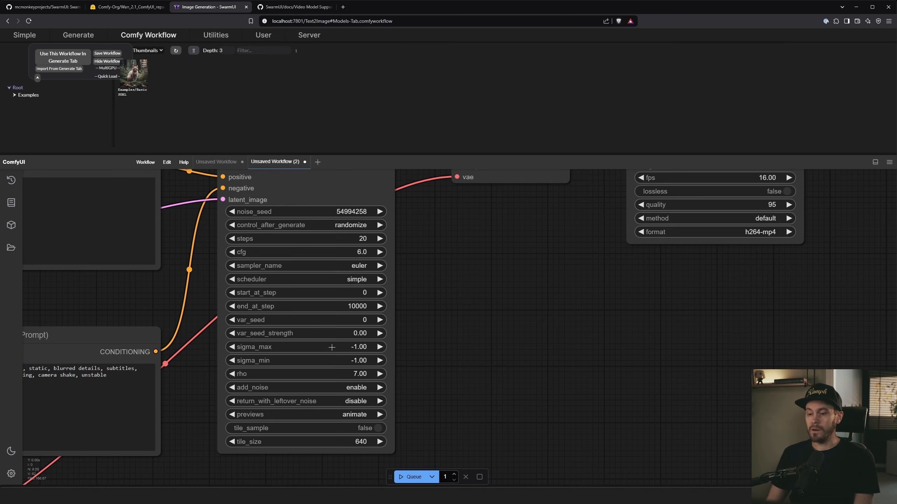
{"action": "mouse_move", "coordinate": [438, 280]}
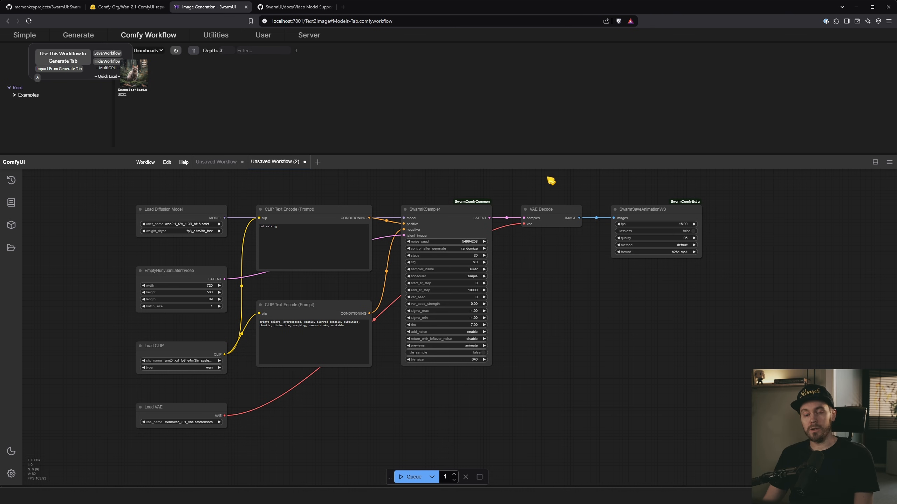
{"action": "left_click", "coordinate": [78, 35]}
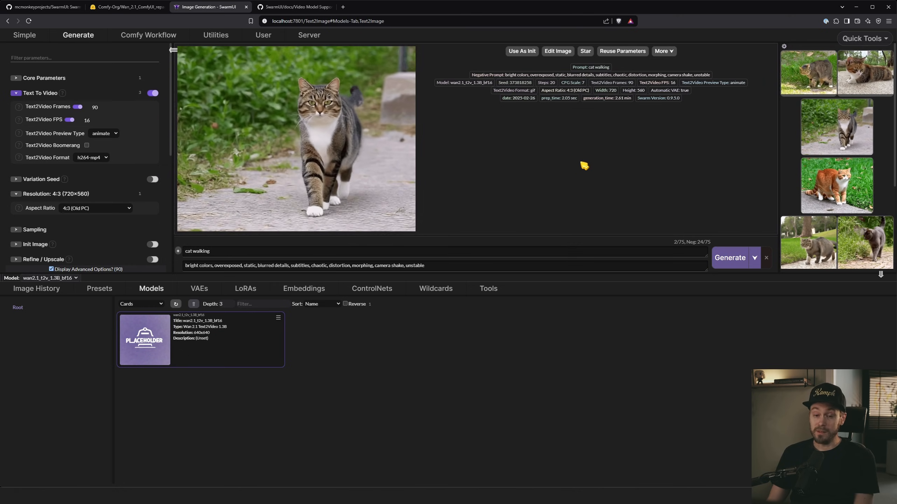
Browse the two dancing-woman clips in history, ending on the earlier 640×640 grey cat video.
{"action": "left_click", "coordinate": [865, 72]}
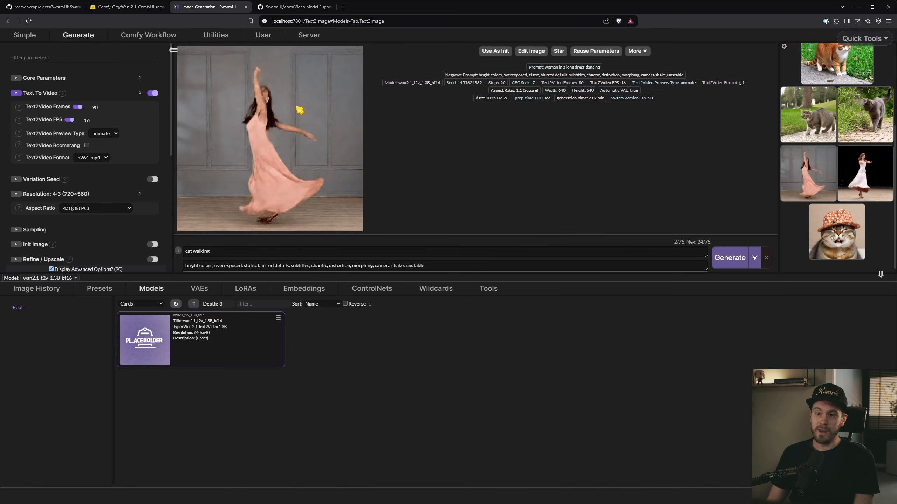
{"action": "left_click", "coordinate": [729, 258]}
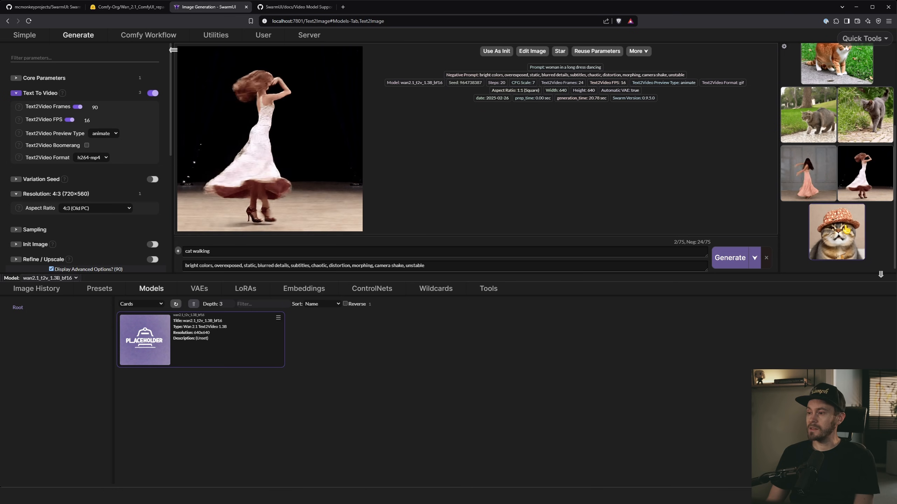
{"action": "left_click", "coordinate": [730, 257]}
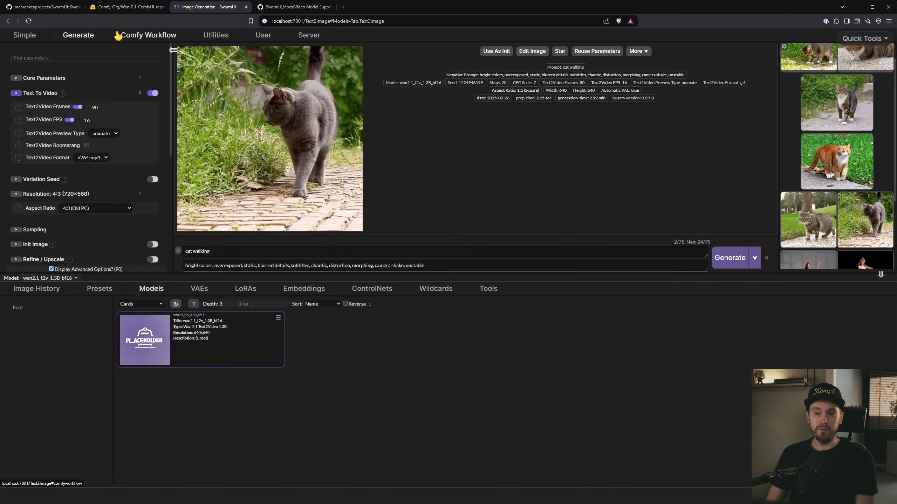
{"action": "left_click", "coordinate": [148, 35]}
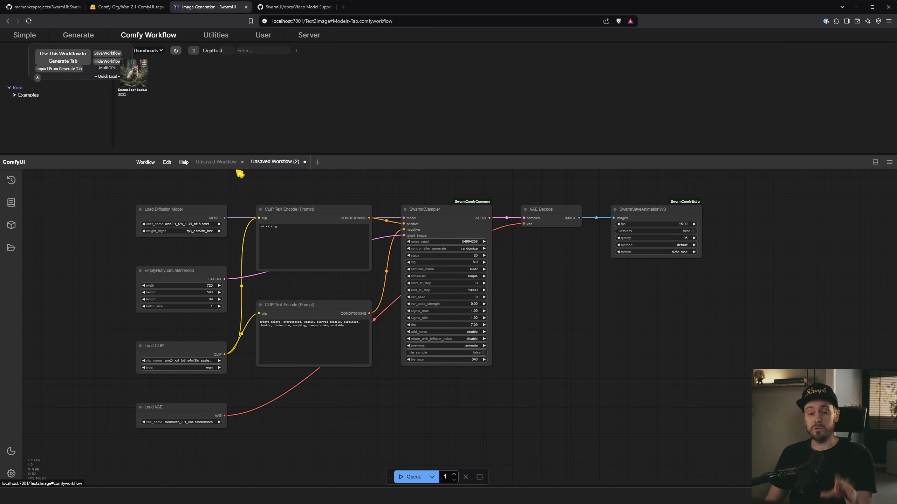
{"action": "left_click", "coordinate": [78, 35]}
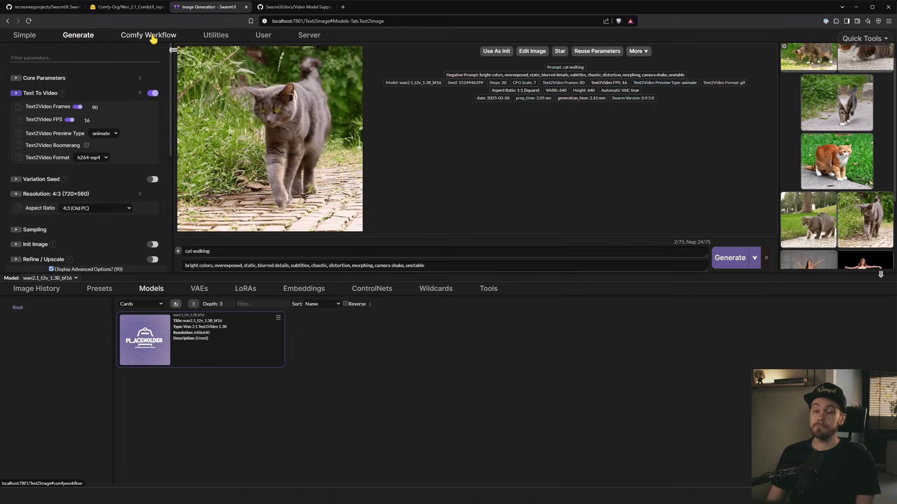